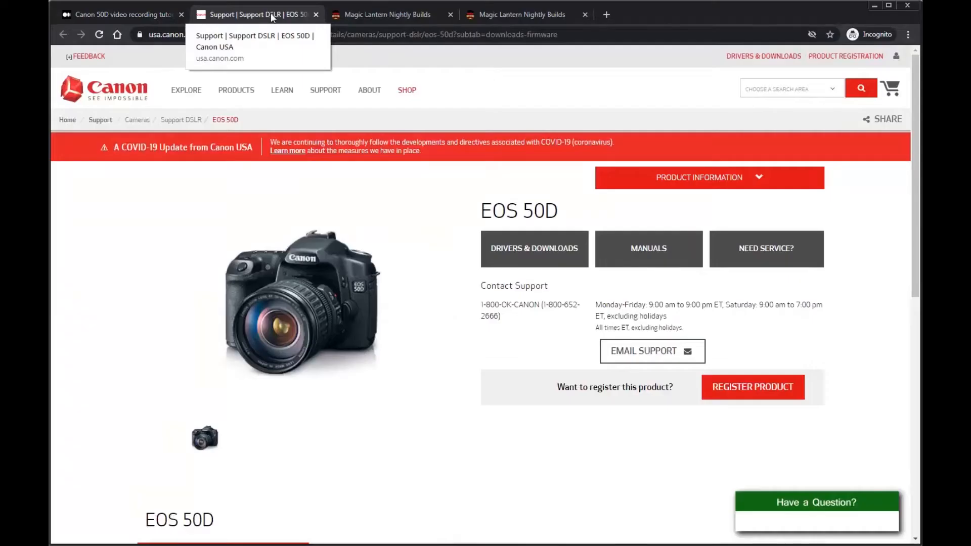
mouse_move(396, 261)
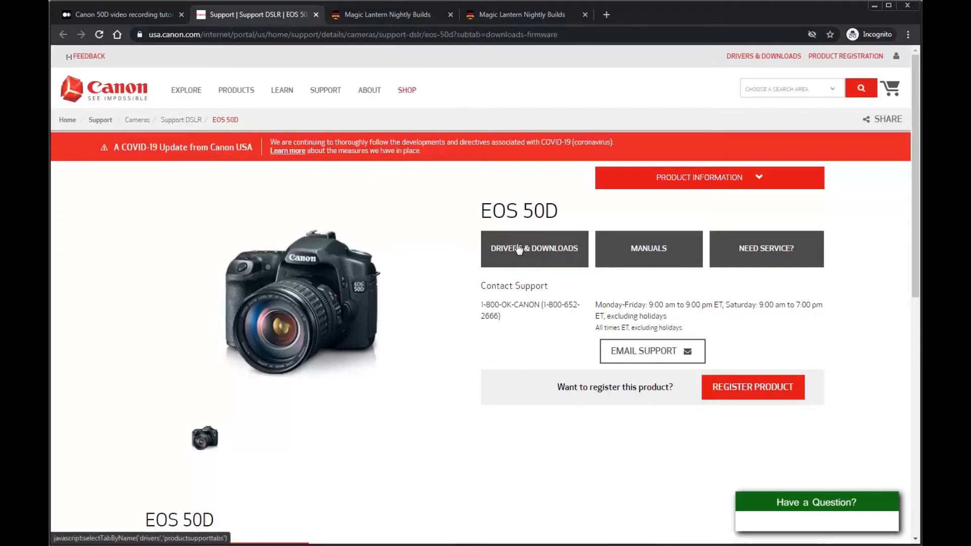
- Show the EOS 50D Drivers & Downloads firmware list with version 1.0.9 for Windows and Mac OS X
click(534, 249)
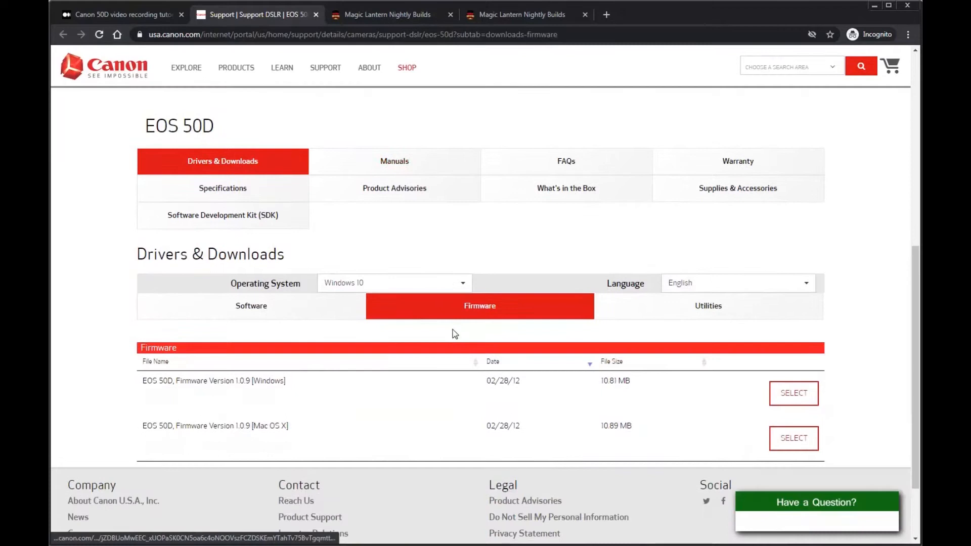
scroll(down, 3)
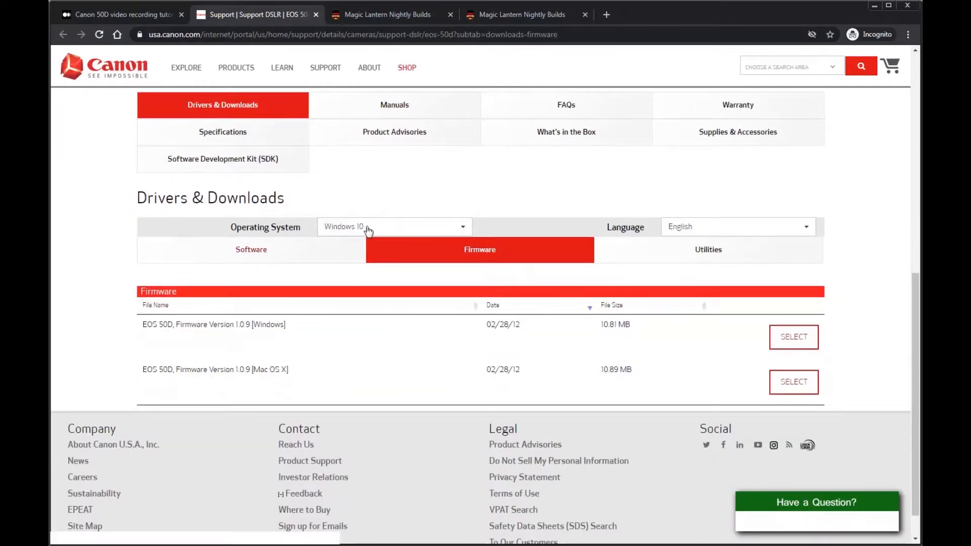
mouse_move(793, 335)
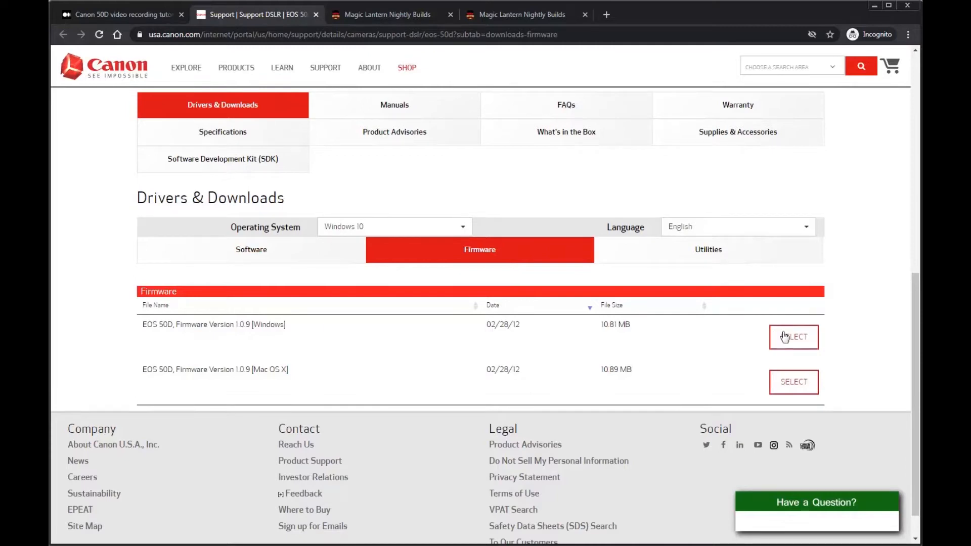
mouse_move(692, 352)
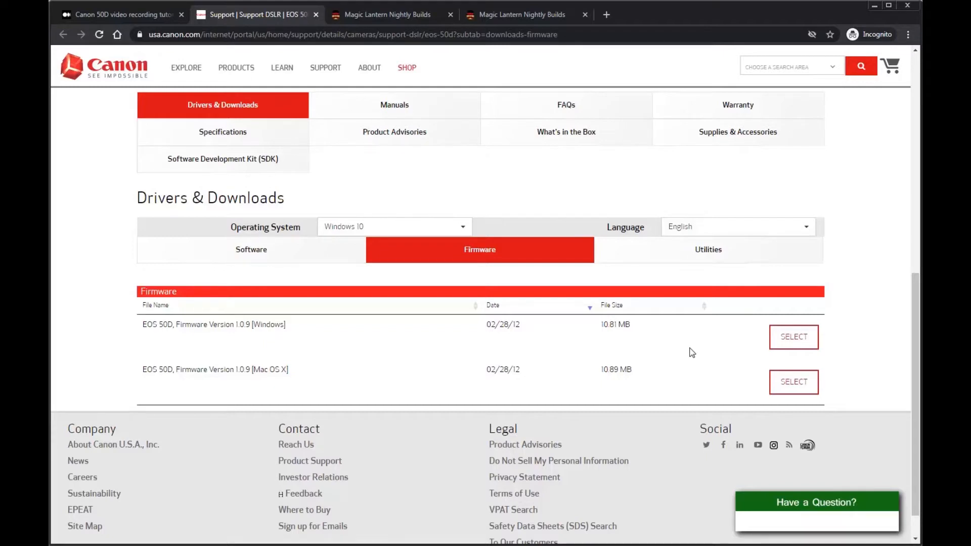
mouse_move(627, 324)
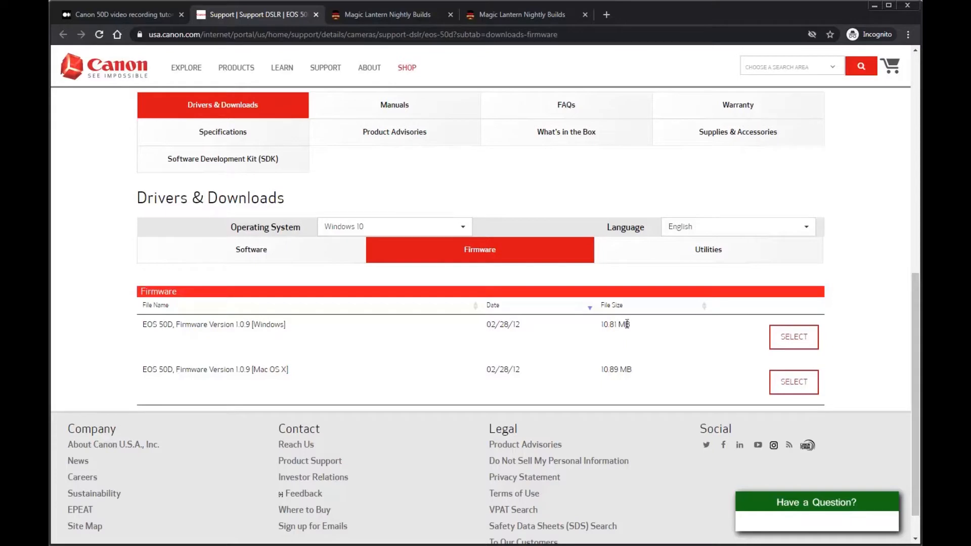
mouse_move(239, 327)
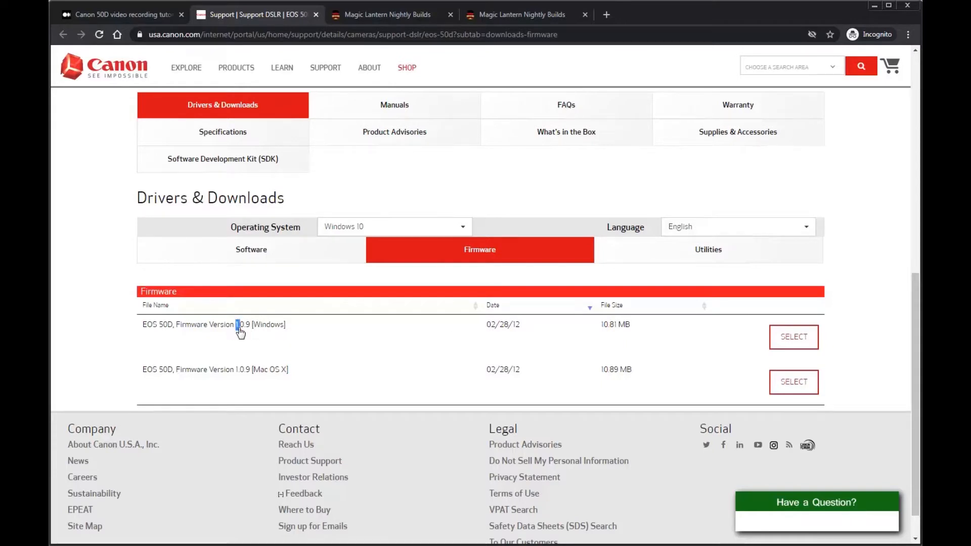
- Expand the Windows Firmware 1.0.9 entry to reveal the eos50d-v109-win.zip download
click(793, 337)
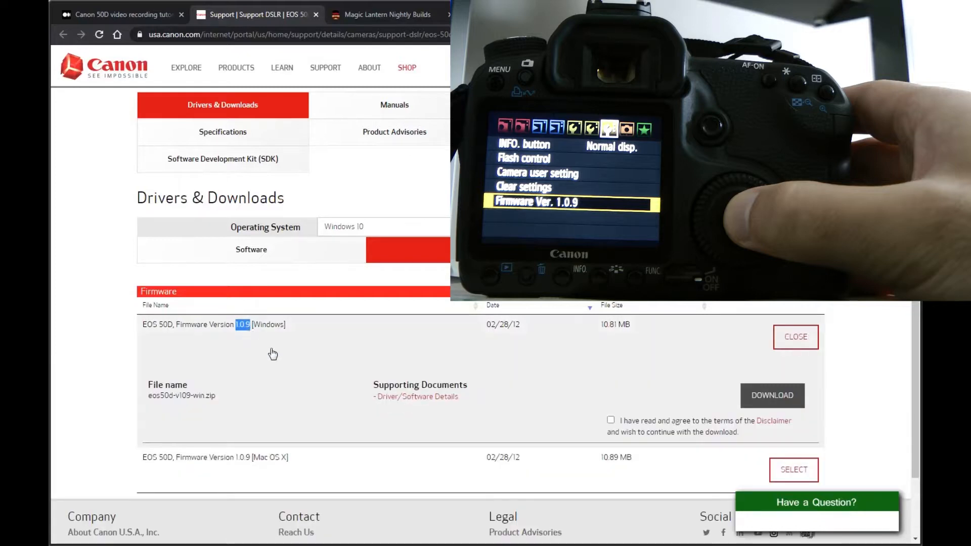
mouse_move(304, 344)
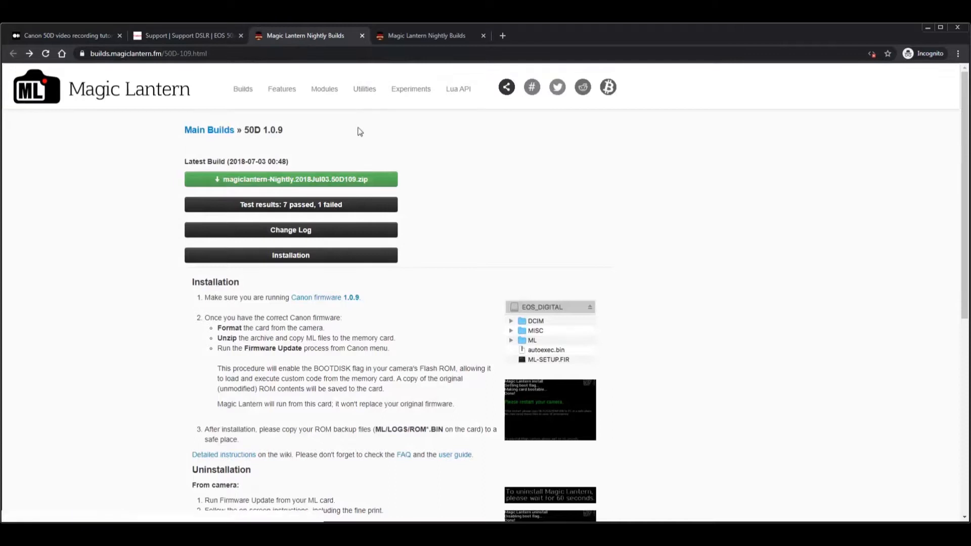
mouse_move(311, 132)
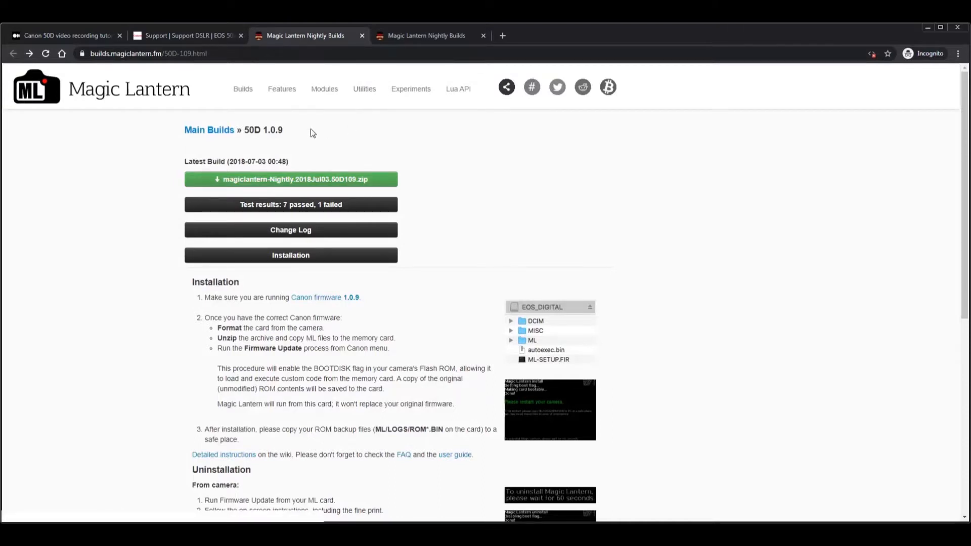
mouse_move(302, 177)
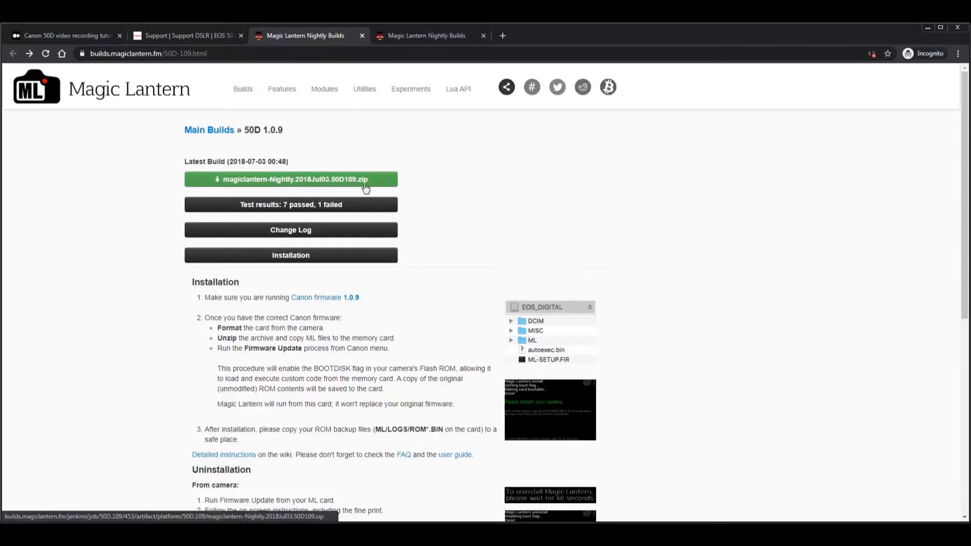
mouse_move(301, 184)
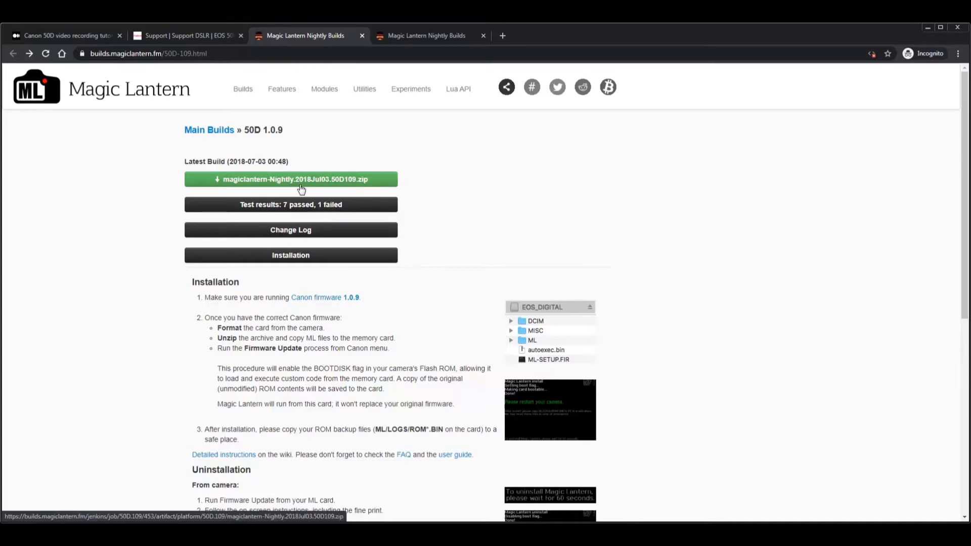
mouse_move(343, 191)
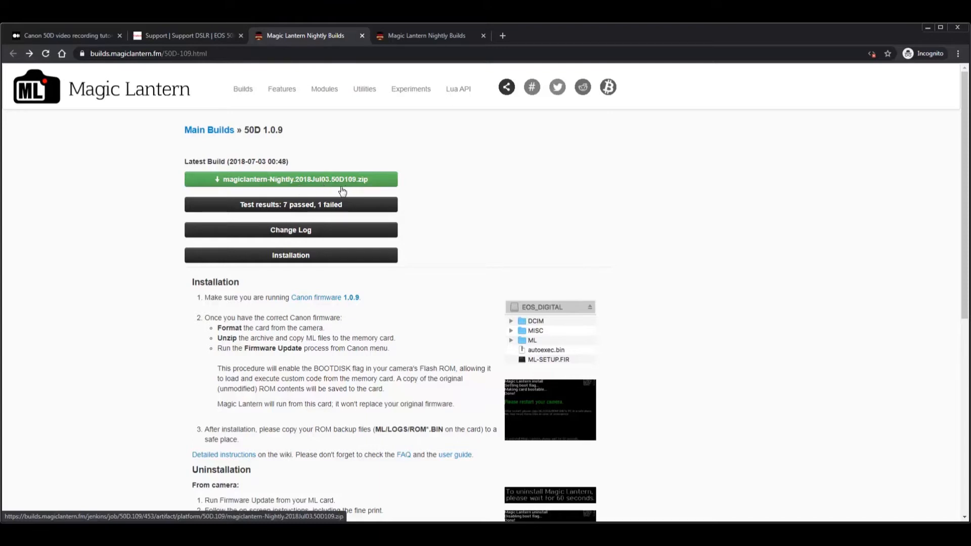
mouse_move(320, 186)
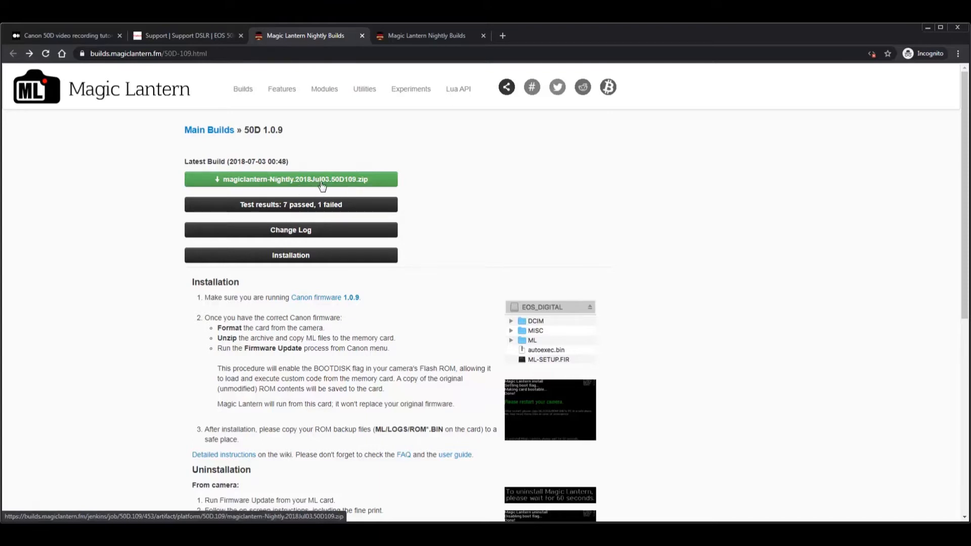
mouse_move(290, 204)
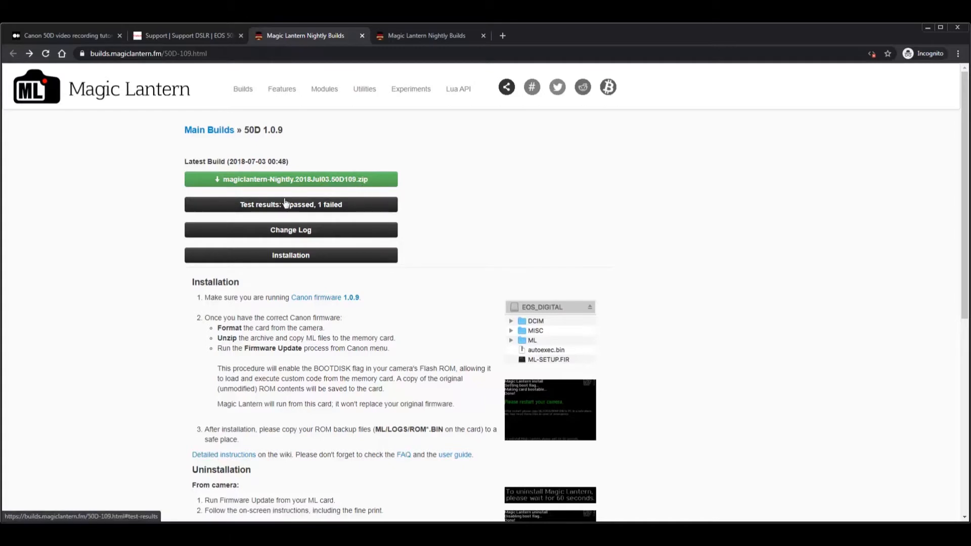
mouse_move(387, 279)
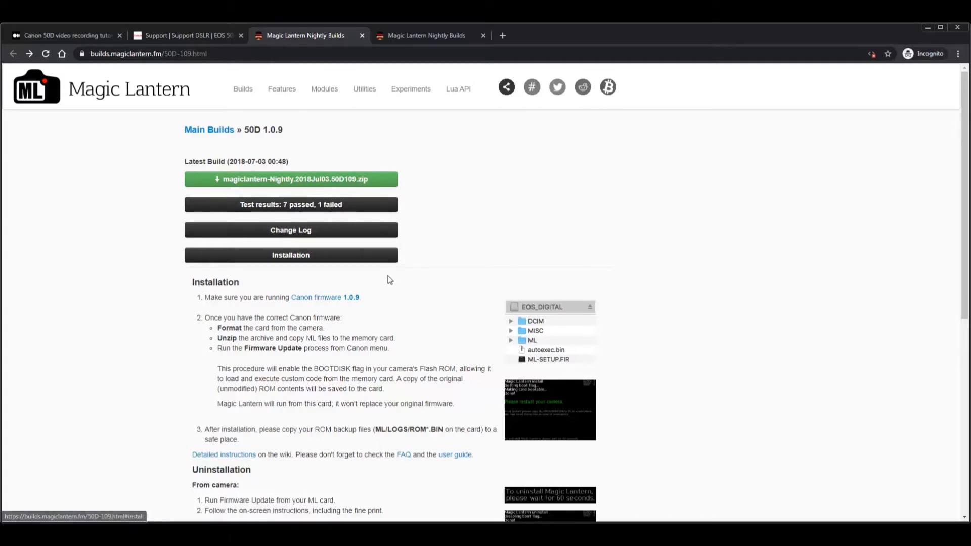
- Scroll the Magic Lantern 50D 1.0.9 nightly page down to the Older Builds section
scroll(down, 3)
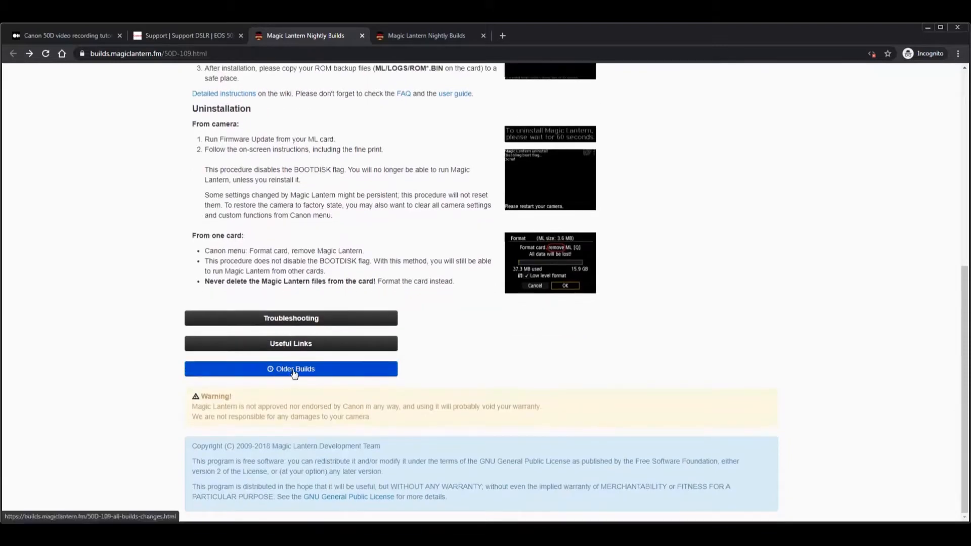
click(291, 368)
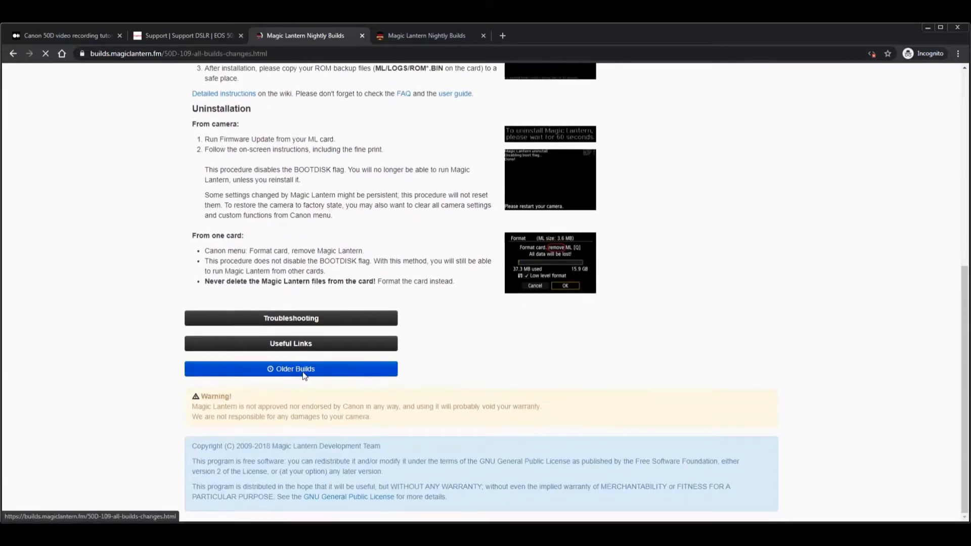
click(290, 369)
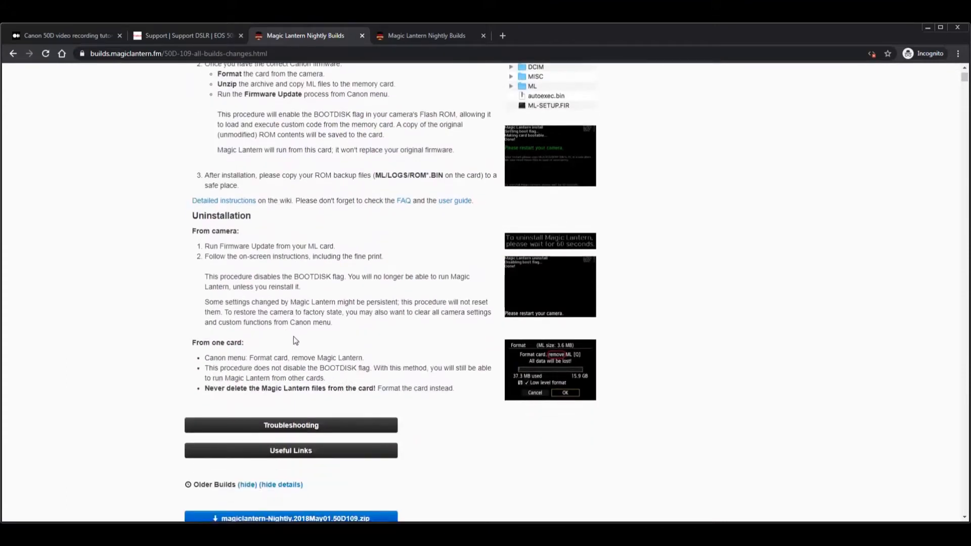
scroll(down, 3)
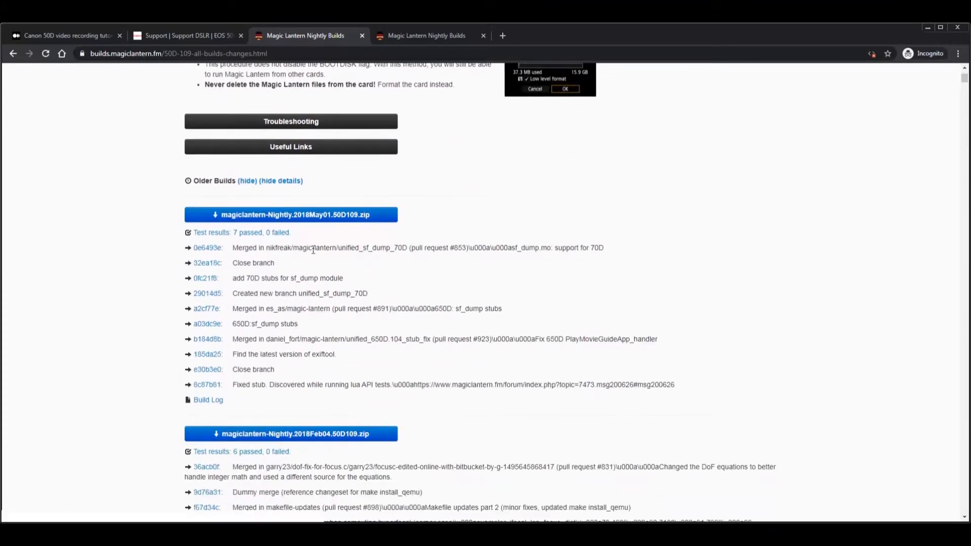
mouse_move(314, 226)
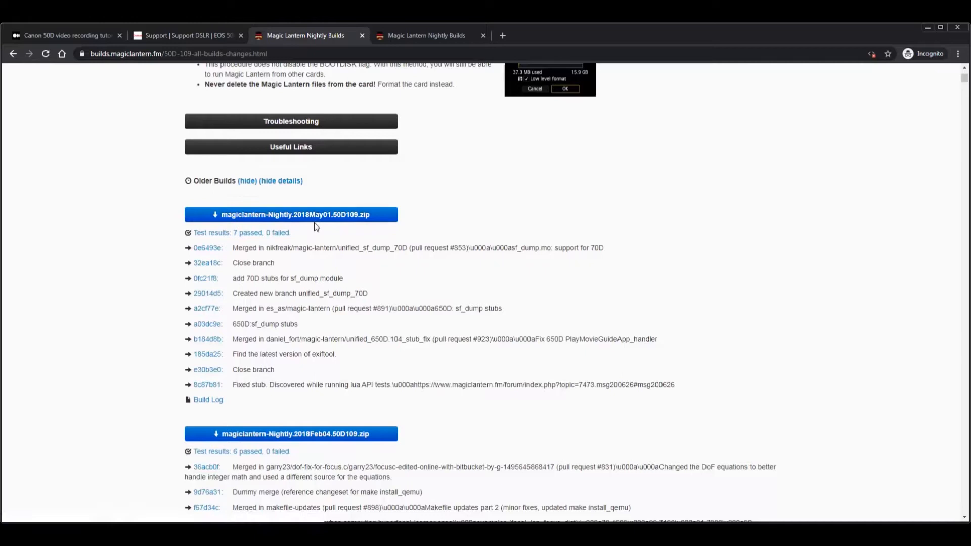
mouse_move(346, 230)
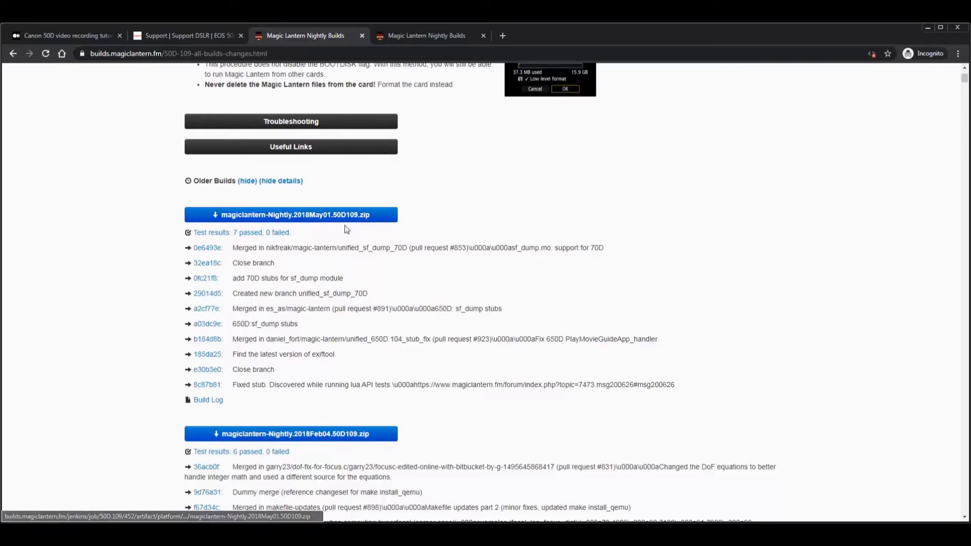
mouse_move(267, 236)
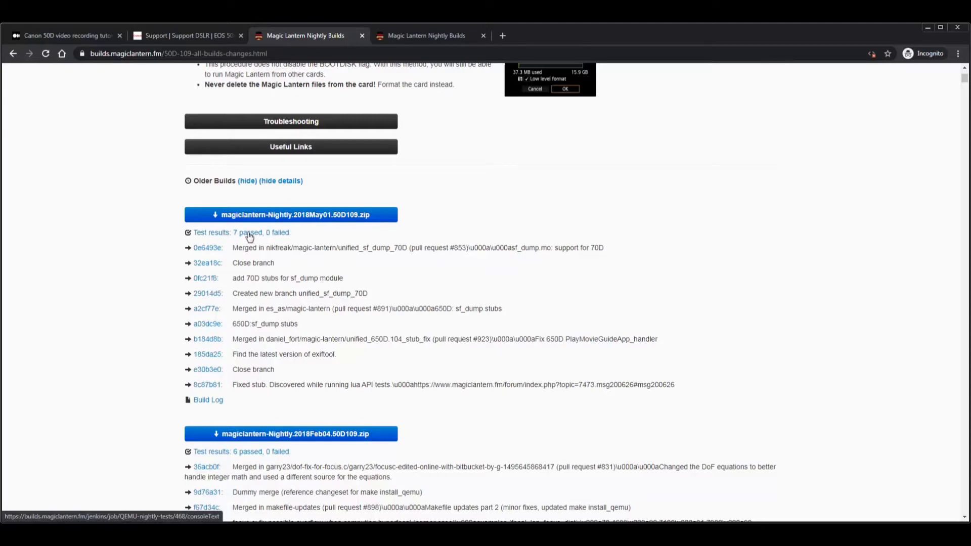
mouse_move(377, 240)
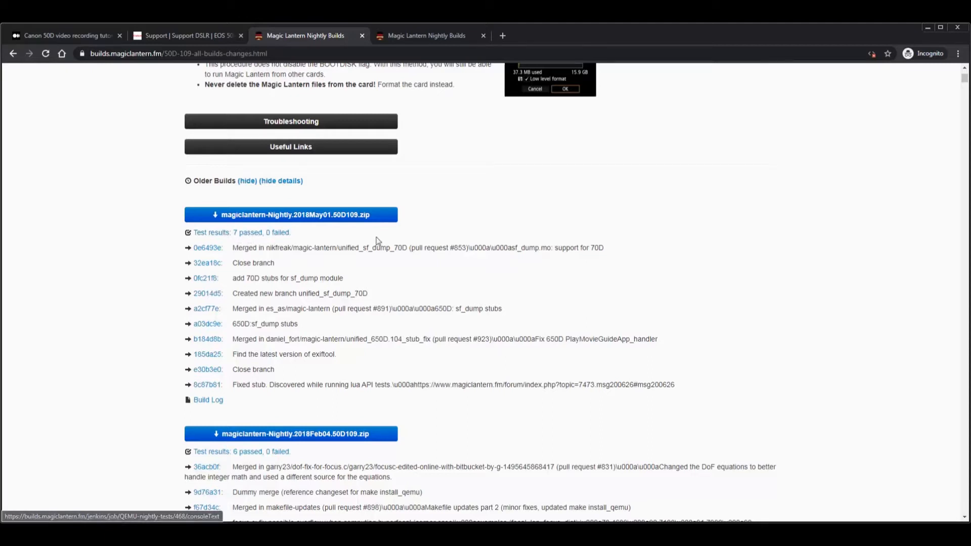
mouse_move(419, 293)
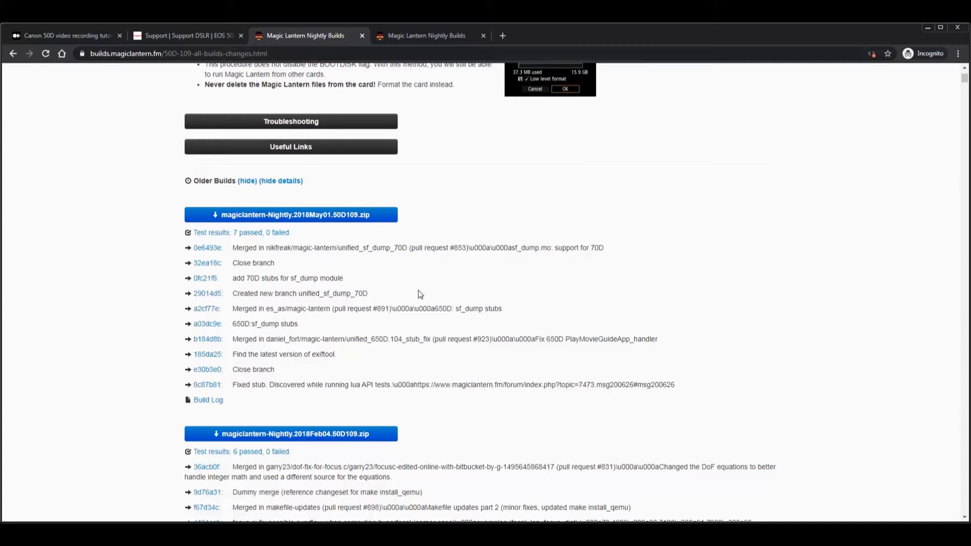
mouse_move(432, 209)
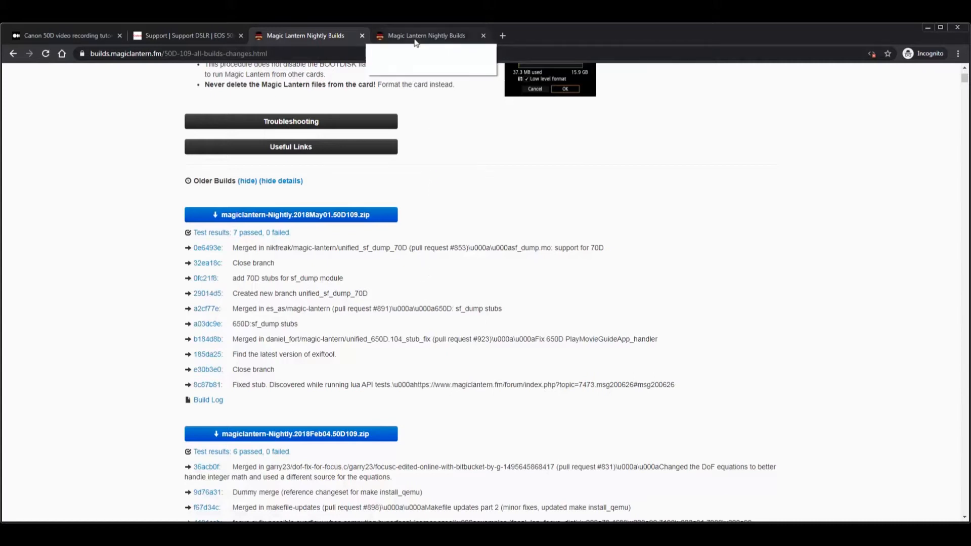
- View the Magic Lantern Experiments page and reach the lua_fix 50D109 build download
click(426, 35)
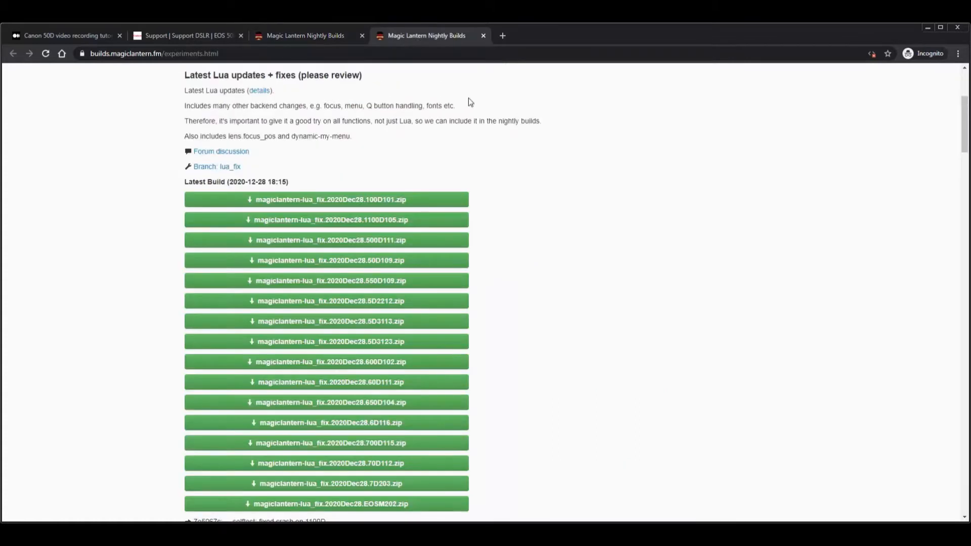
scroll(up, 3)
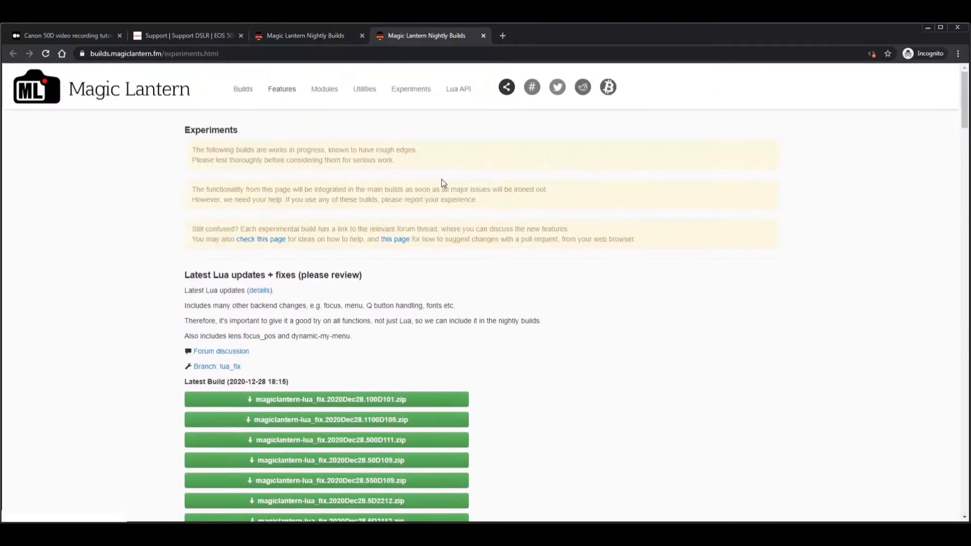
mouse_move(282, 89)
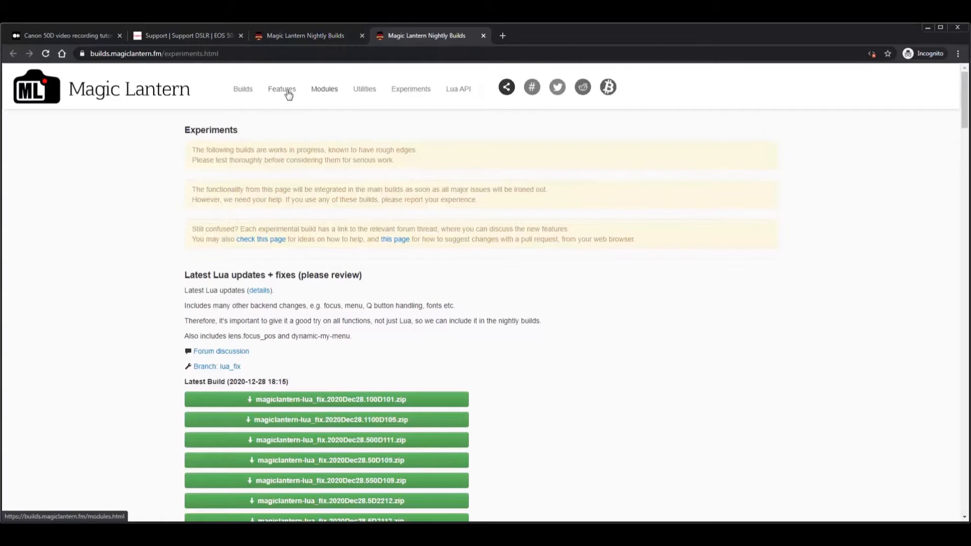
mouse_move(410, 94)
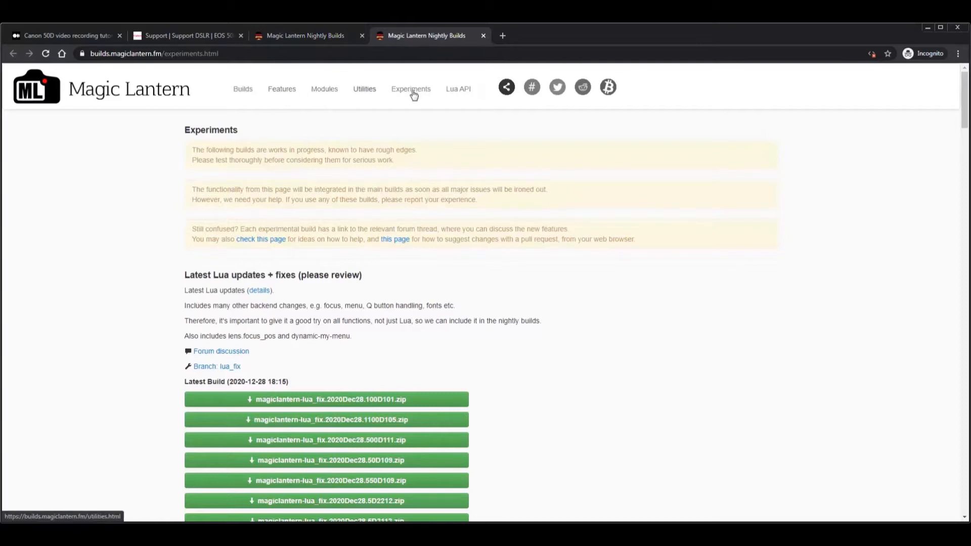
mouse_move(418, 70)
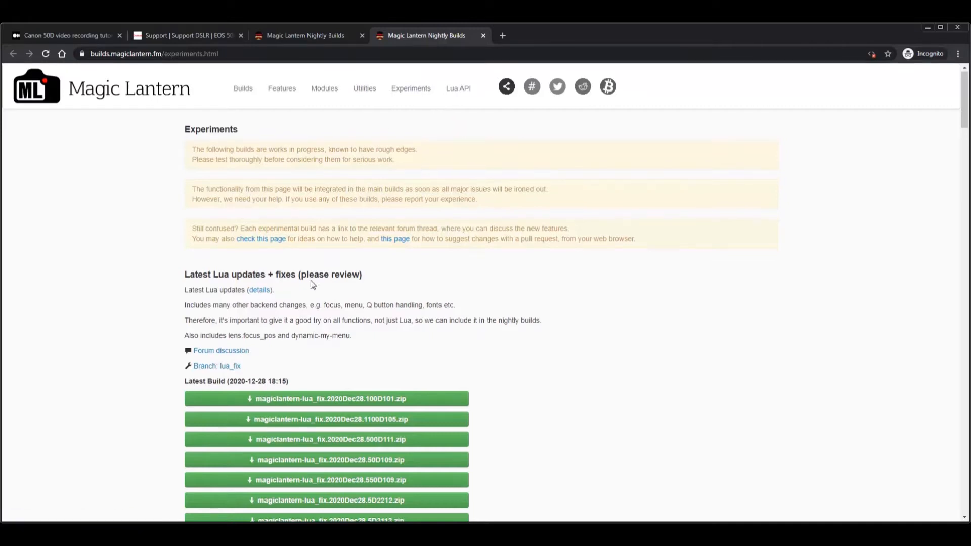
scroll(down, 3)
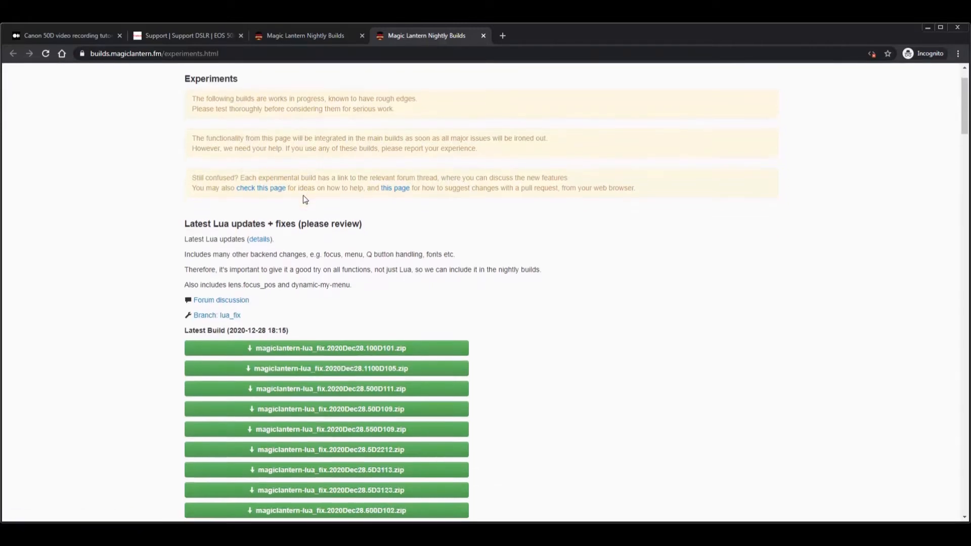
scroll(down, 3)
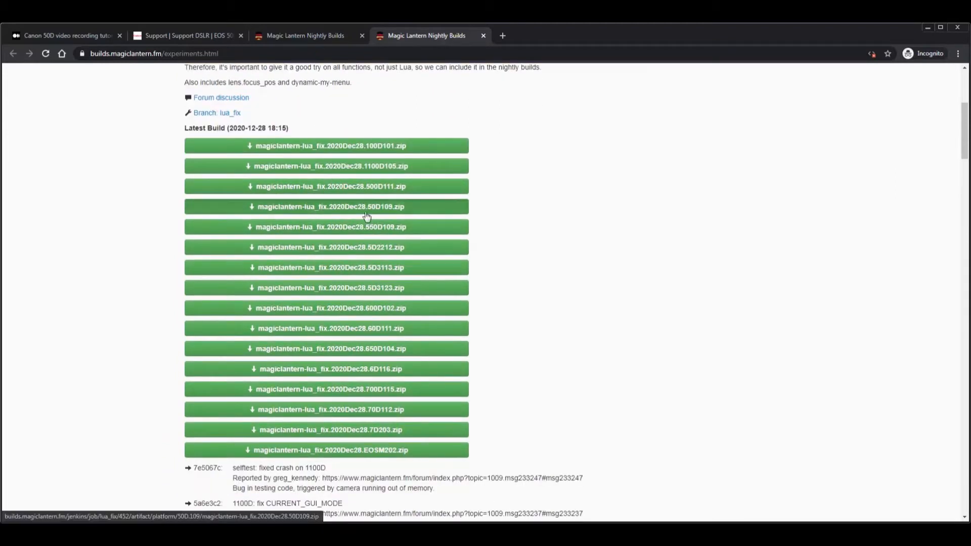
mouse_move(425, 216)
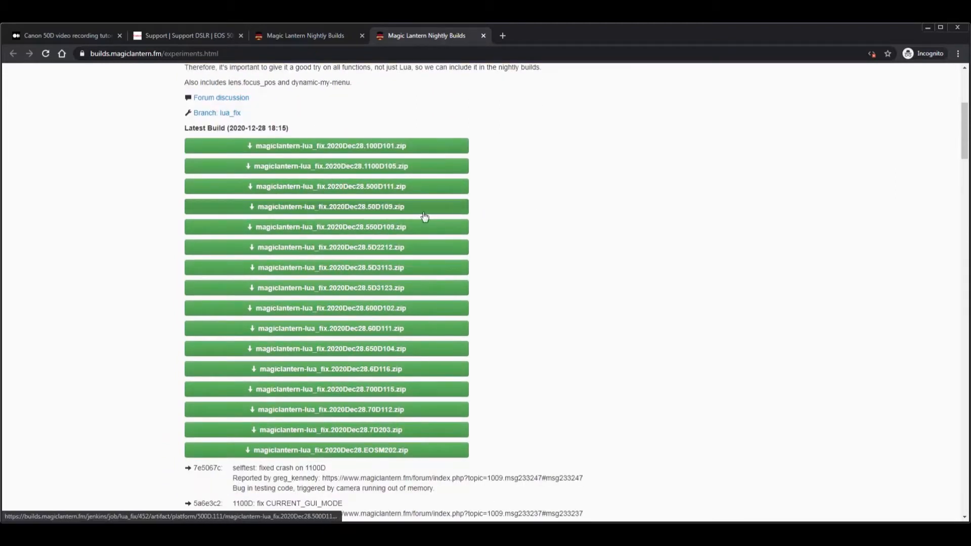
mouse_move(344, 213)
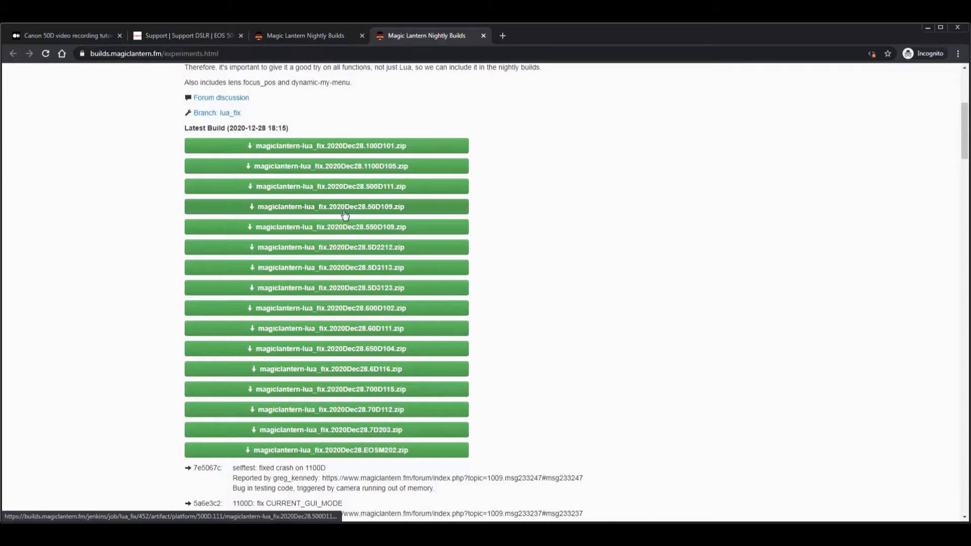
mouse_move(362, 208)
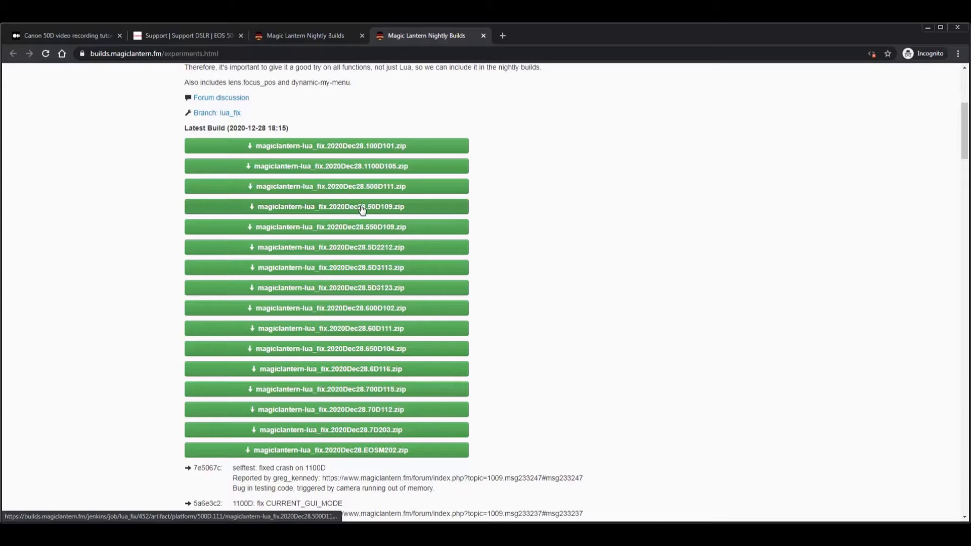
mouse_move(332, 213)
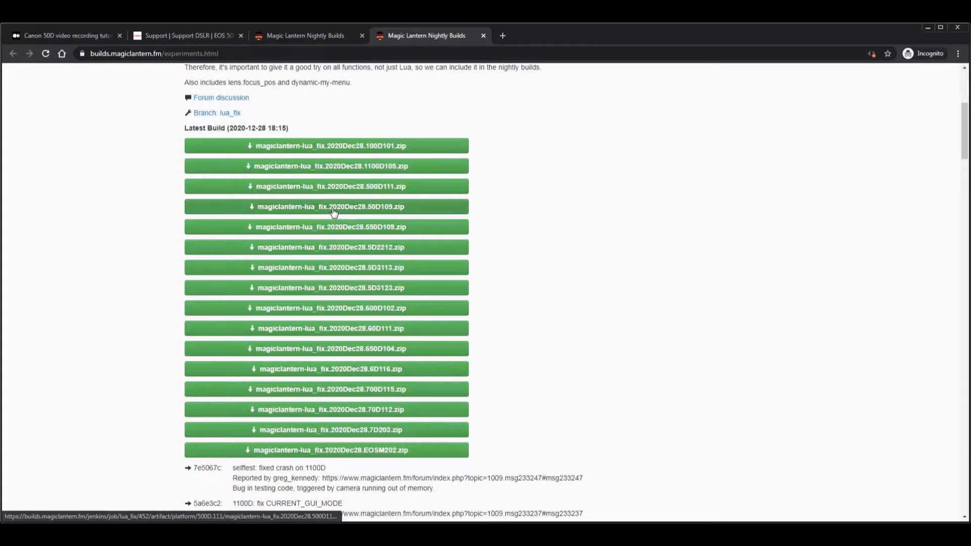
mouse_move(385, 213)
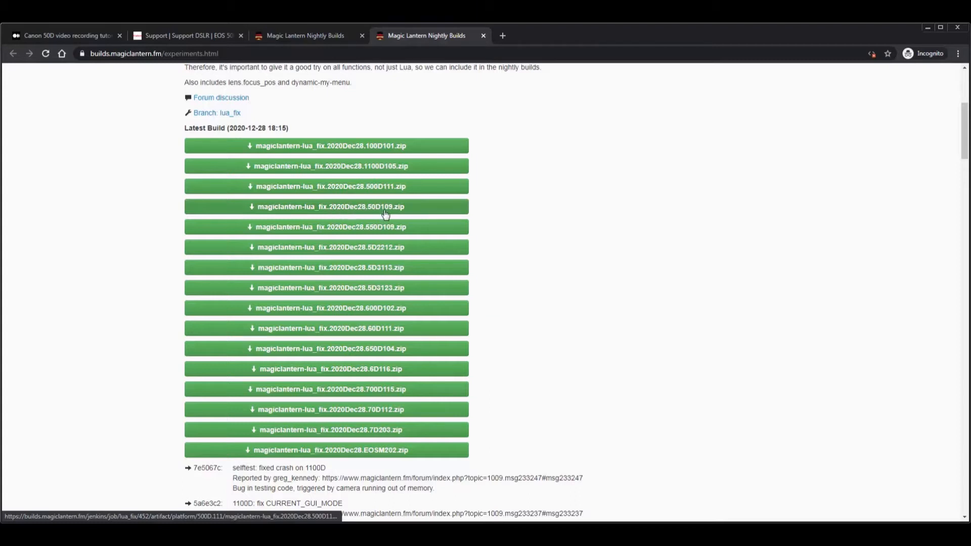